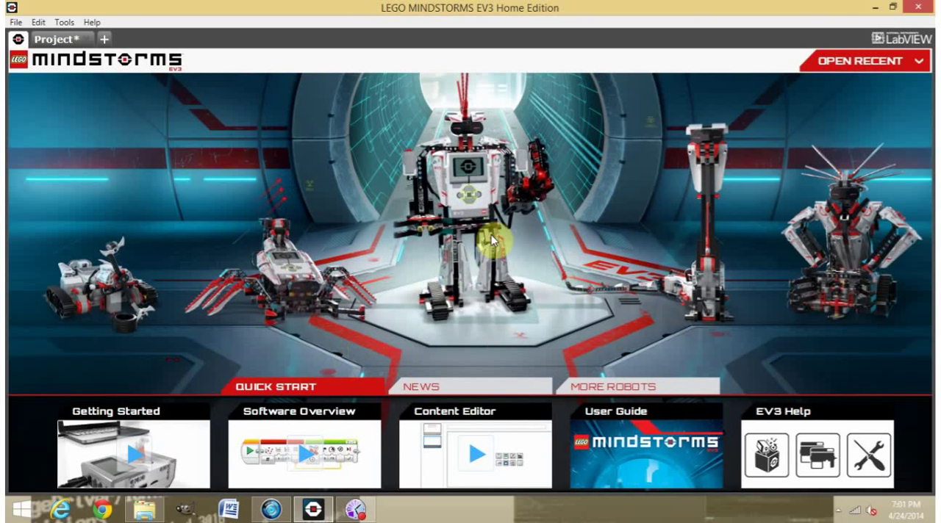
pyautogui.moveTo(850, 7)
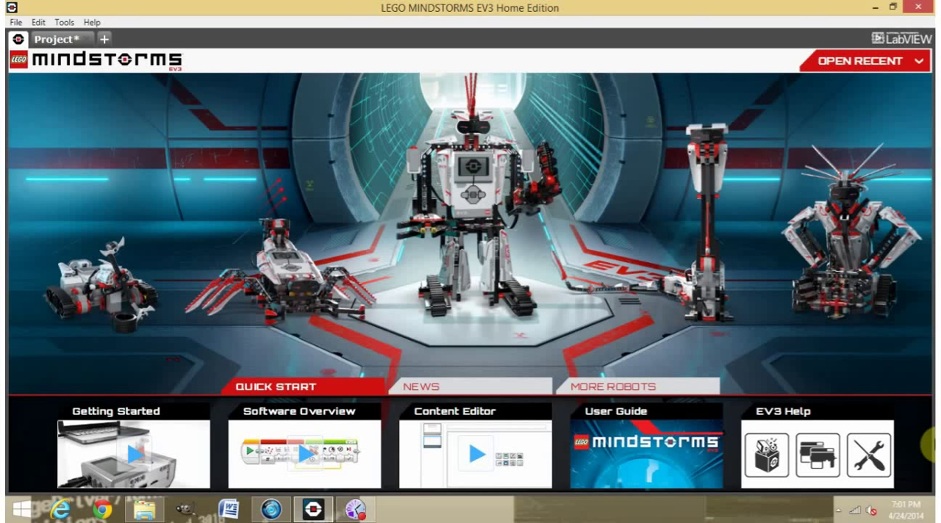
pyautogui.moveTo(287, 452)
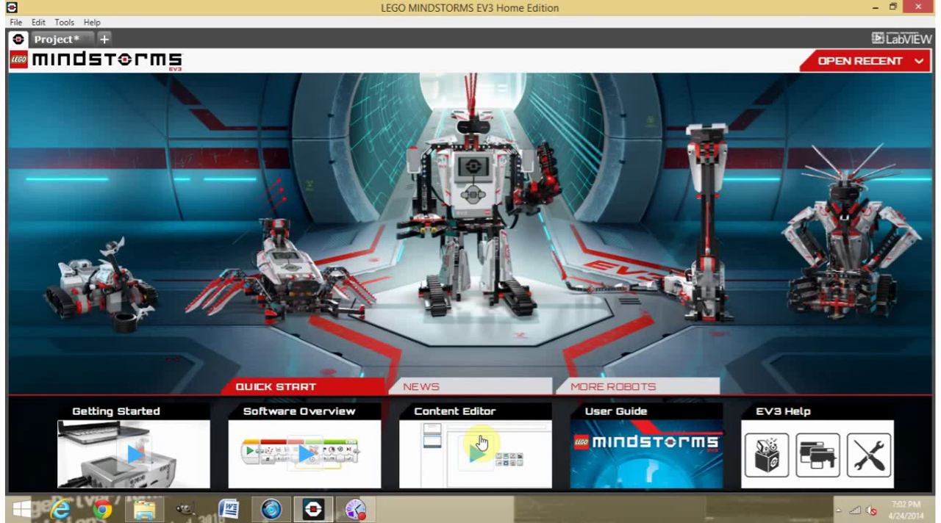
pyautogui.moveTo(444, 177)
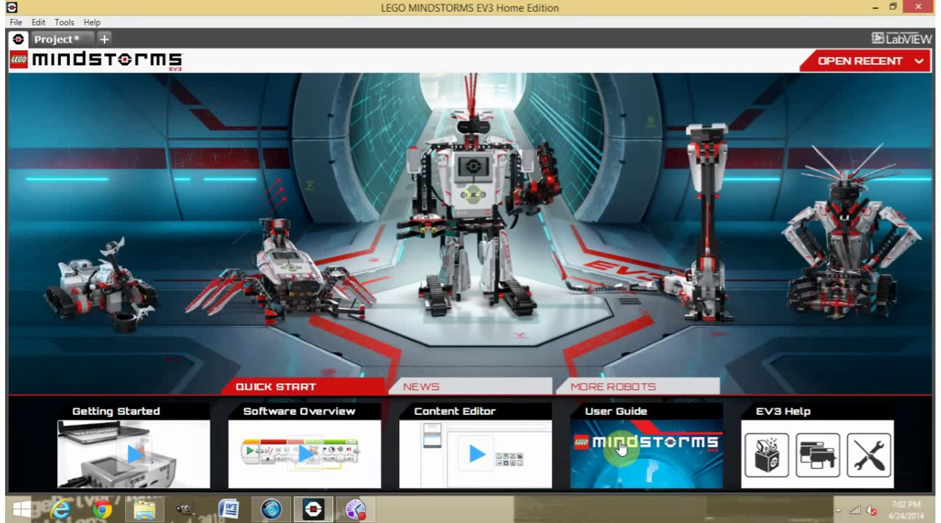
pyautogui.moveTo(727, 423)
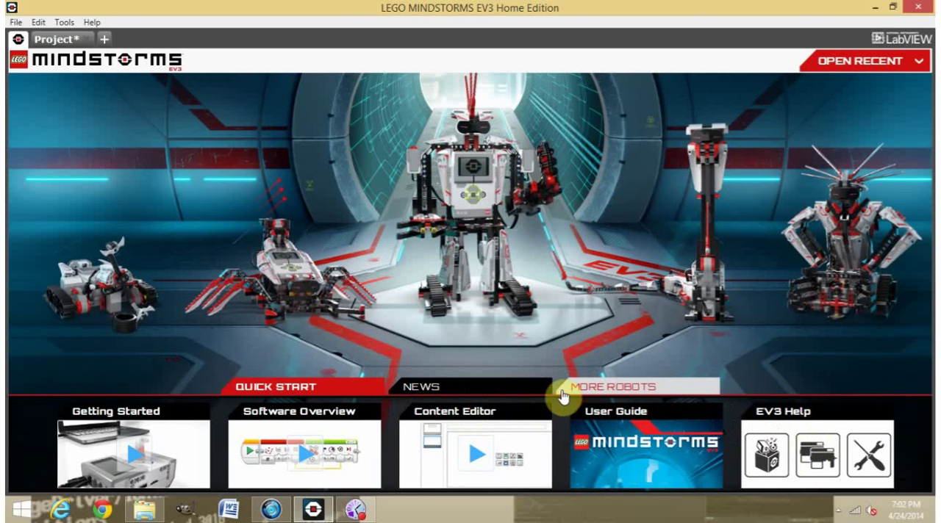
# Step: Browse the More Robots gallery and page through to further robot models
pyautogui.click(615, 385)
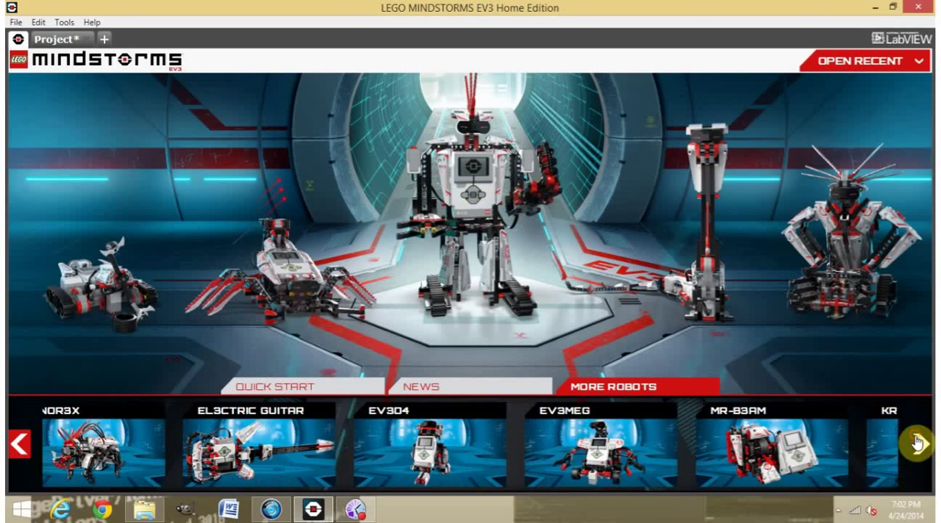
pyautogui.click(915, 441)
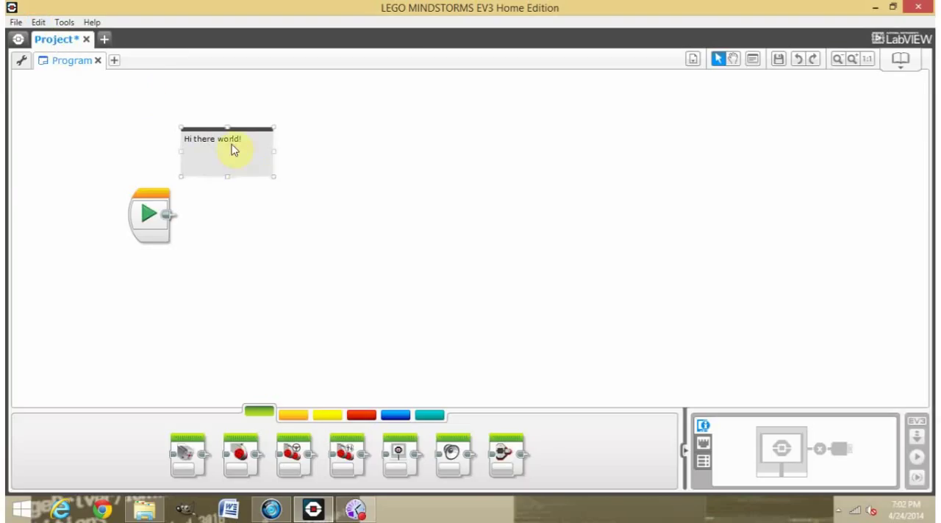
# Step: Delete the 'Hi there world!' comment, leaving only the start block
pyautogui.press('Delete')
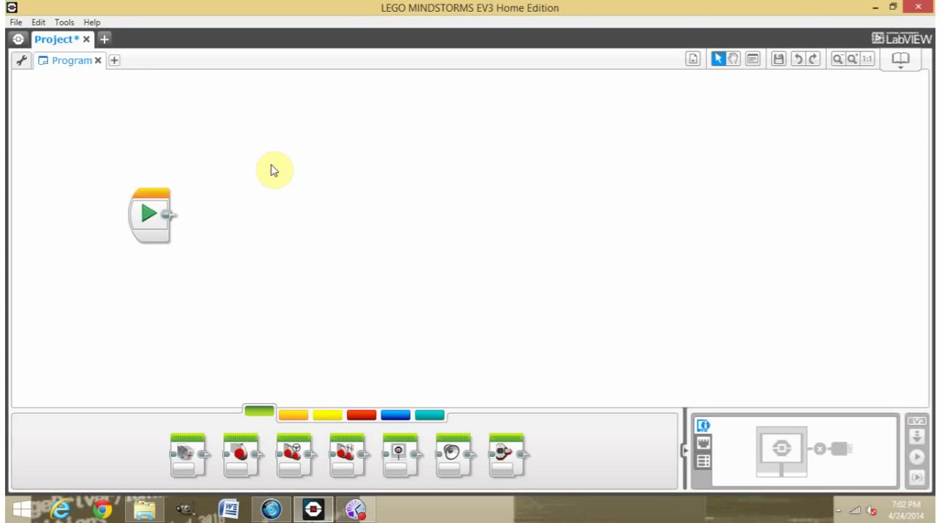
pyautogui.moveTo(557, 75)
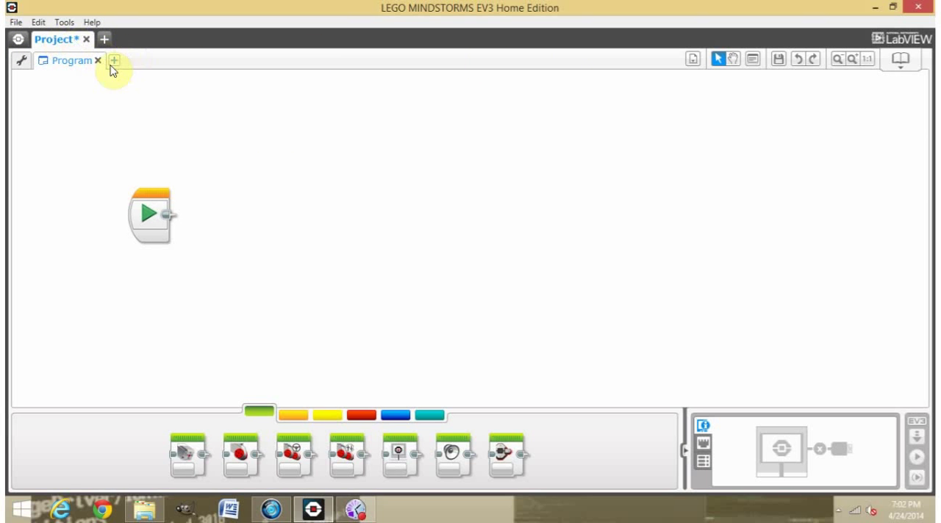
pyautogui.moveTo(135, 7)
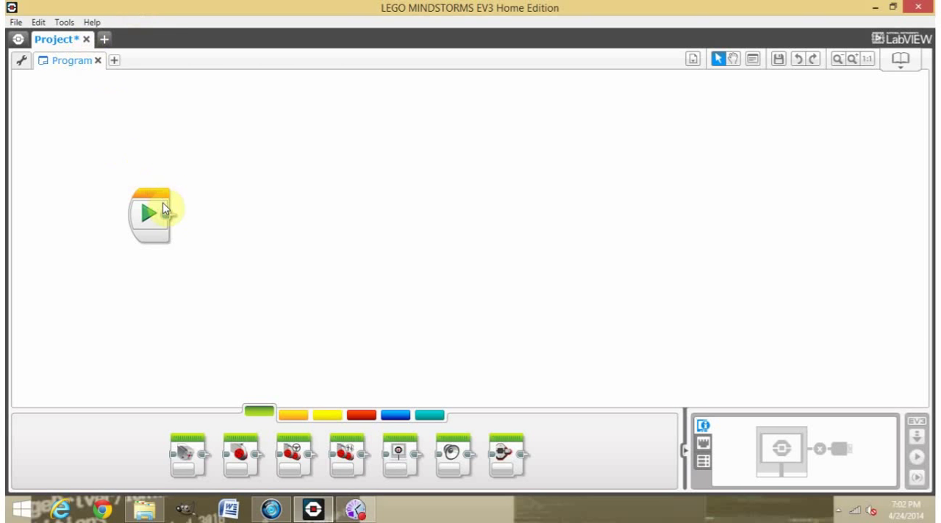
pyautogui.moveTo(320, 188)
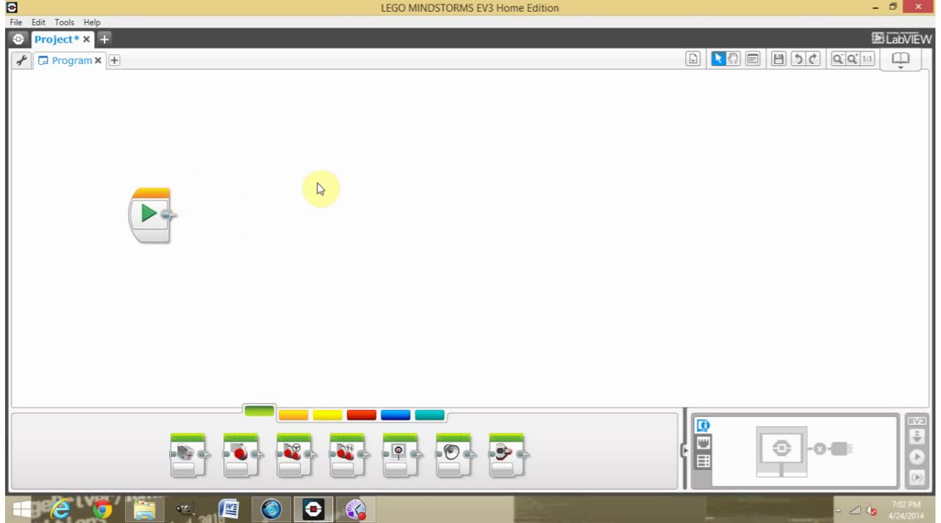
pyautogui.moveTo(267, 208)
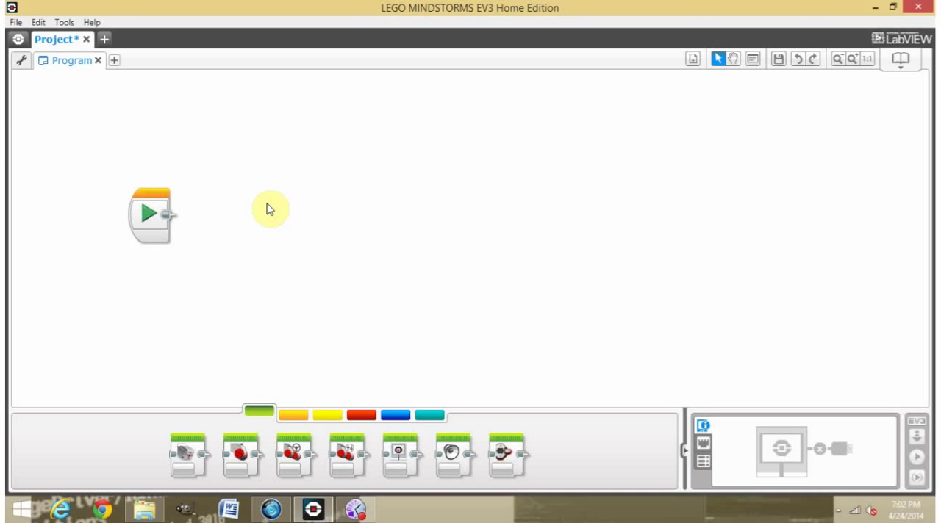
pyautogui.moveTo(286, 176)
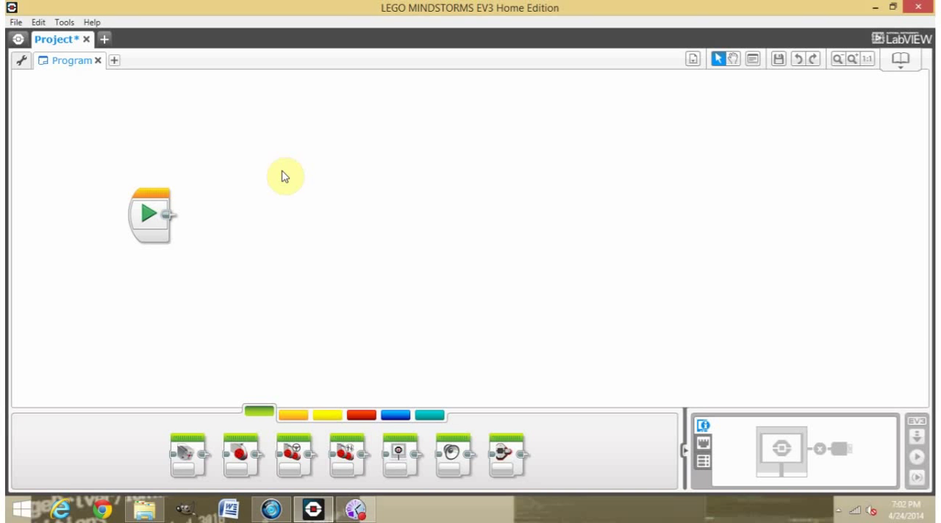
pyautogui.moveTo(50, 49)
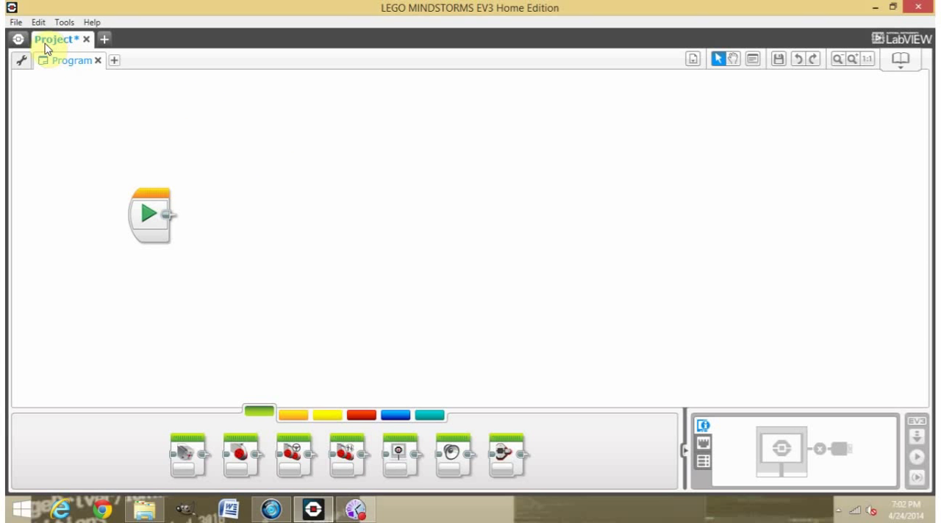
pyautogui.moveTo(376, 42)
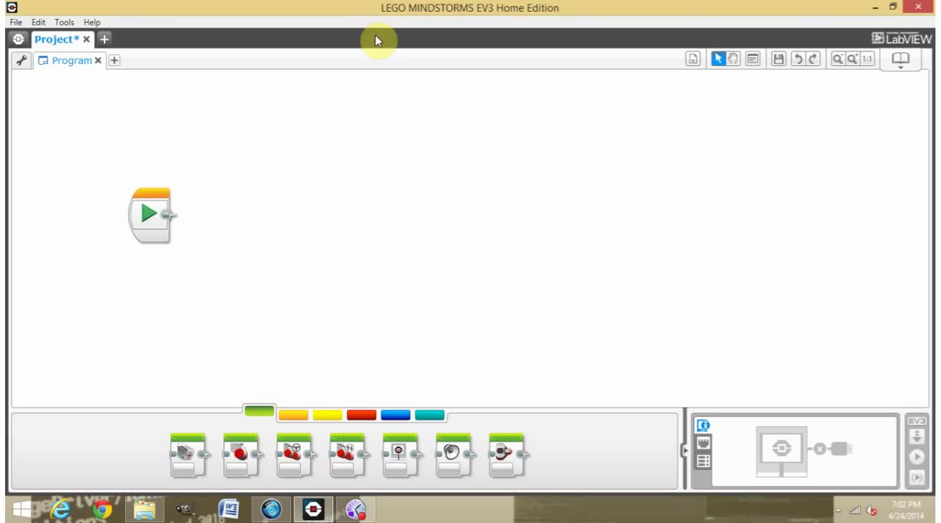
pyautogui.moveTo(381, 62)
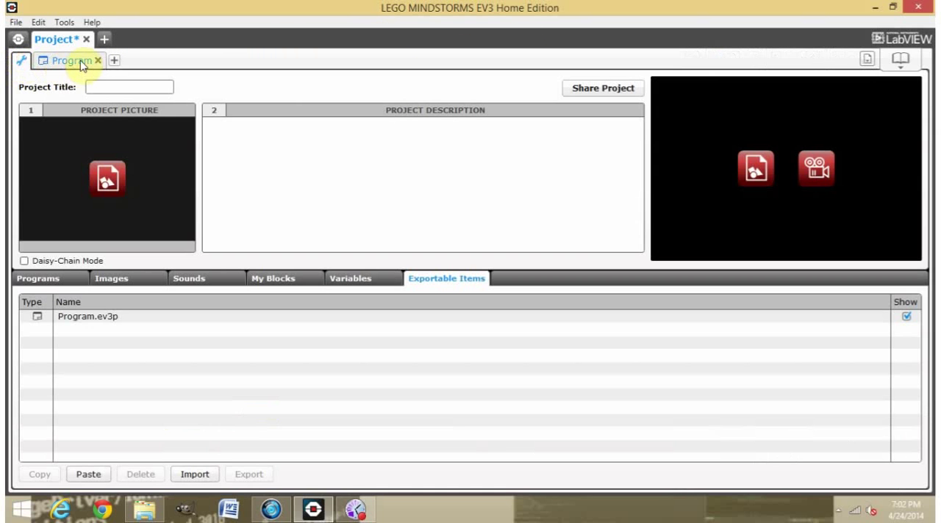
# Step: Add new program tabs to the project, then close the Program4 and Program3 tabs
pyautogui.click(113, 61)
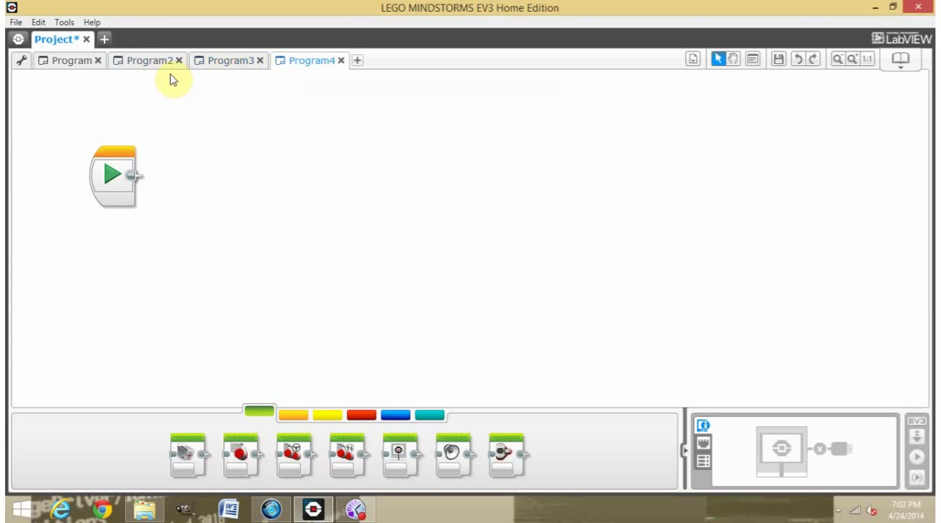
pyautogui.moveTo(344, 61)
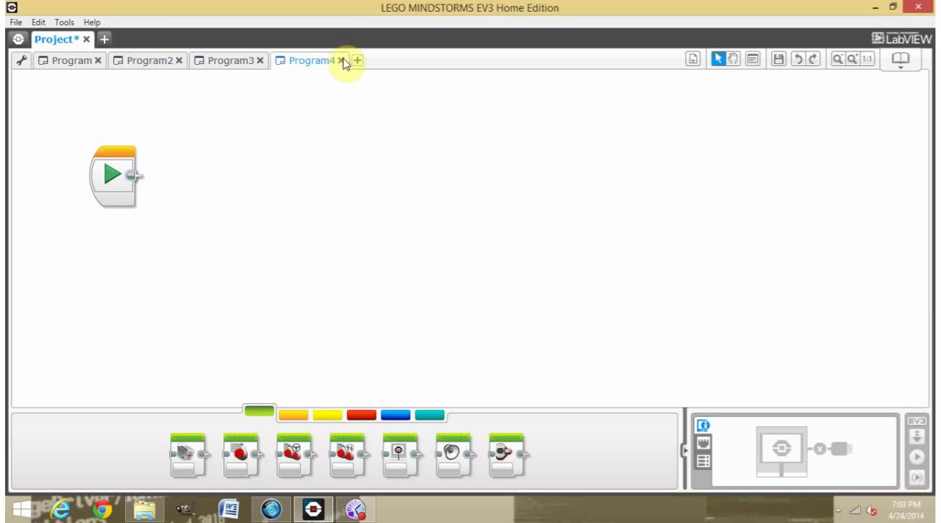
pyautogui.click(341, 60)
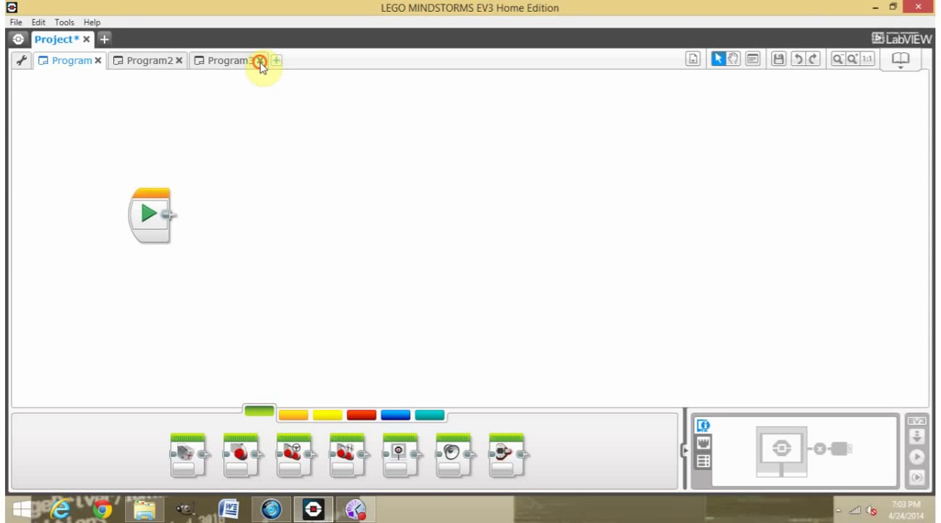
pyautogui.click(259, 60)
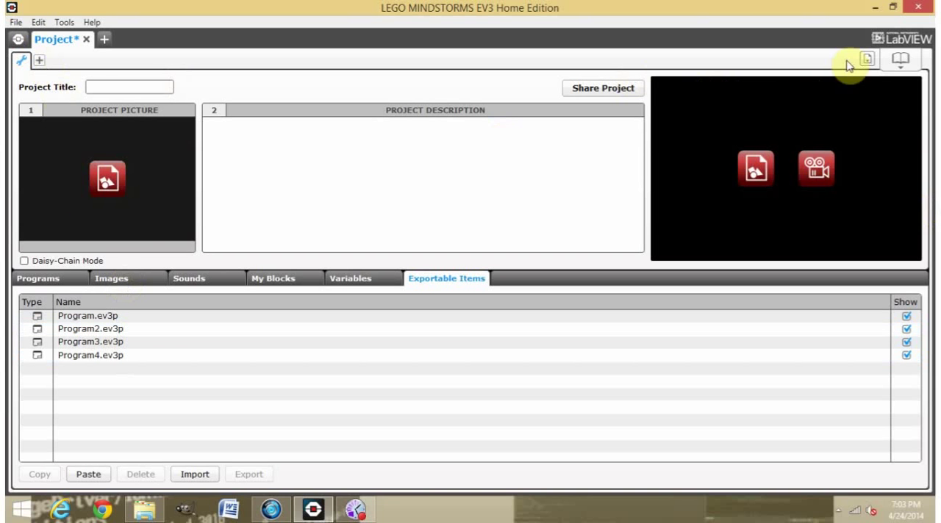
# Step: Reopen the first program, Program.ev3p, from the project's program list
pyautogui.click(867, 59)
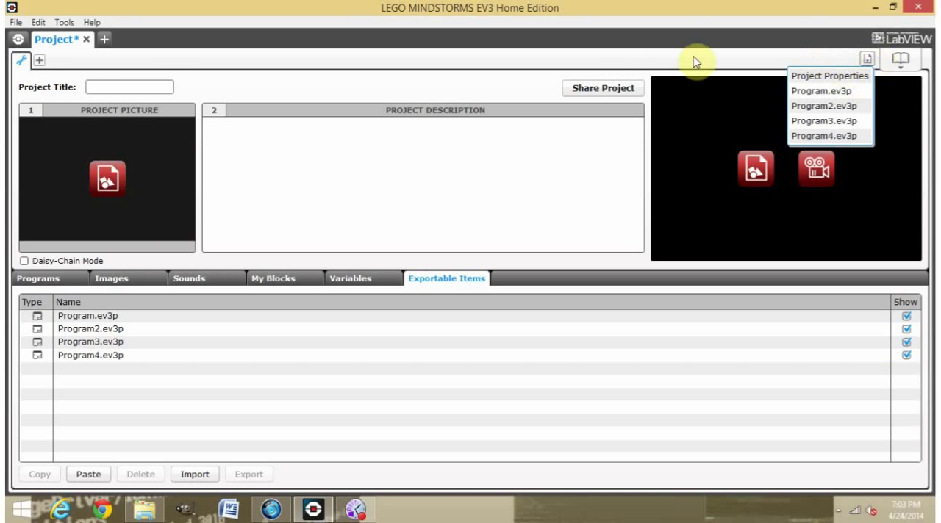
pyautogui.moveTo(829, 91)
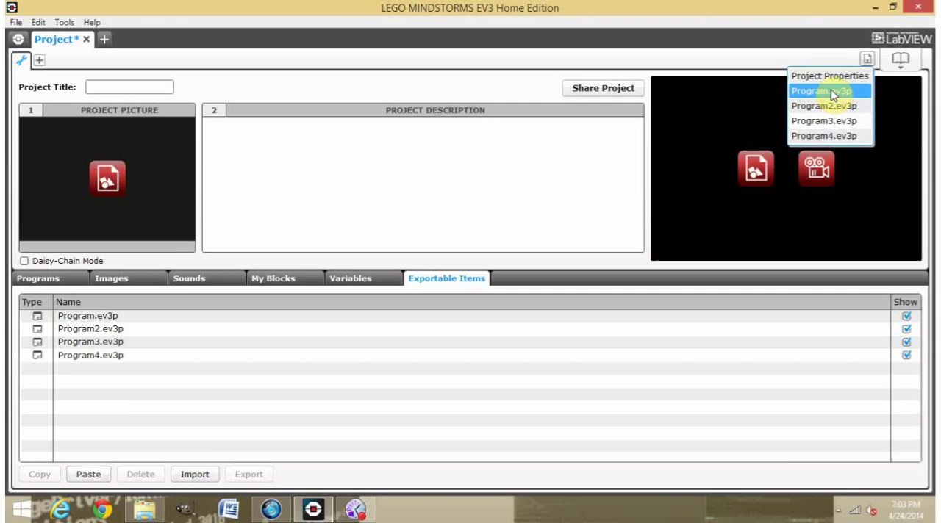
pyautogui.click(823, 91)
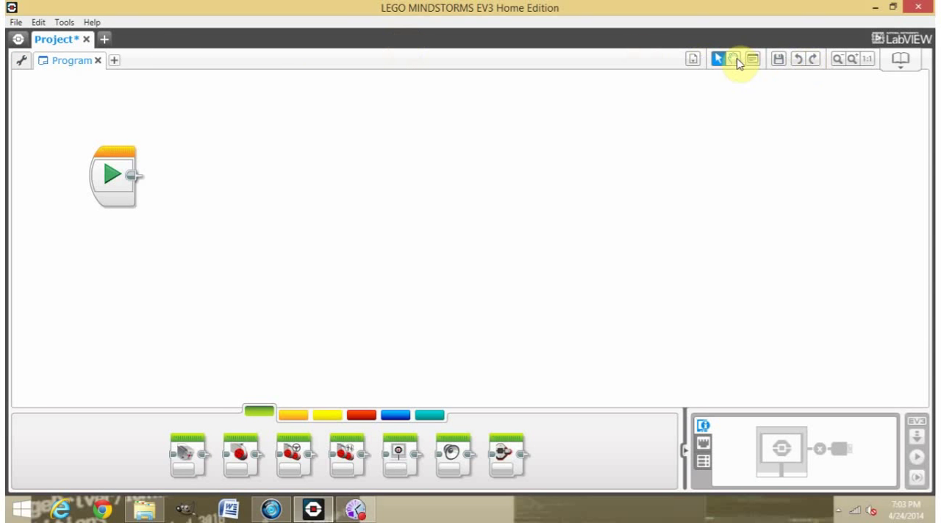
# Step: Attach a large motor block after the start block, keeping On for Rotations mode
pyautogui.click(735, 60)
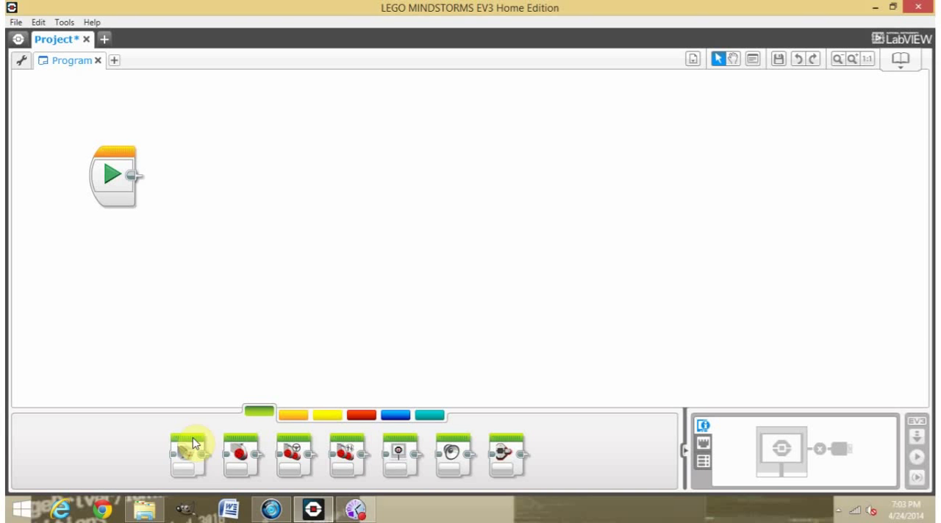
pyautogui.moveTo(188, 453); pyautogui.dragTo(194, 191)
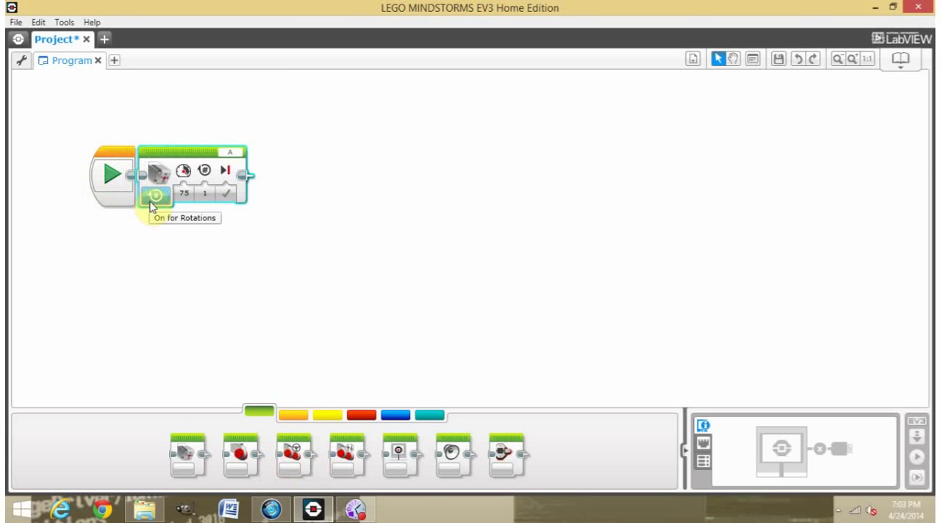
pyautogui.click(231, 153)
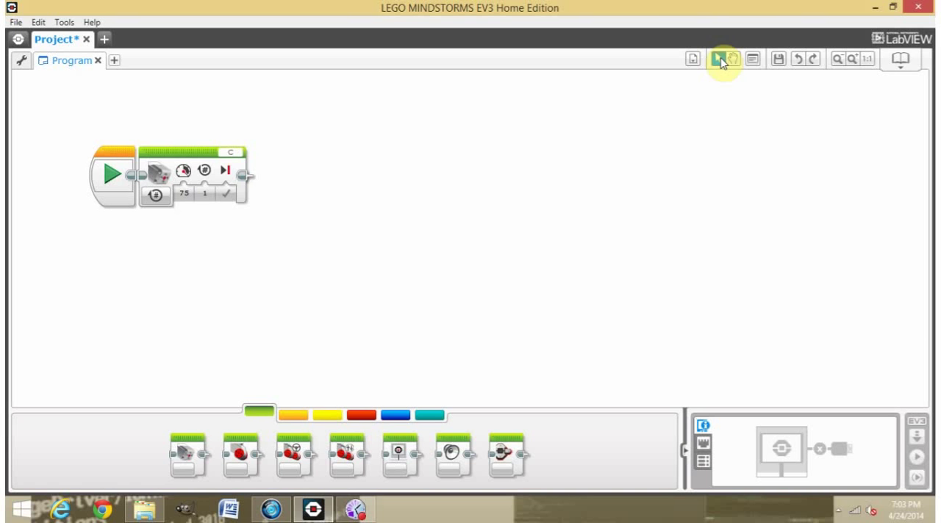
pyautogui.click(183, 194)
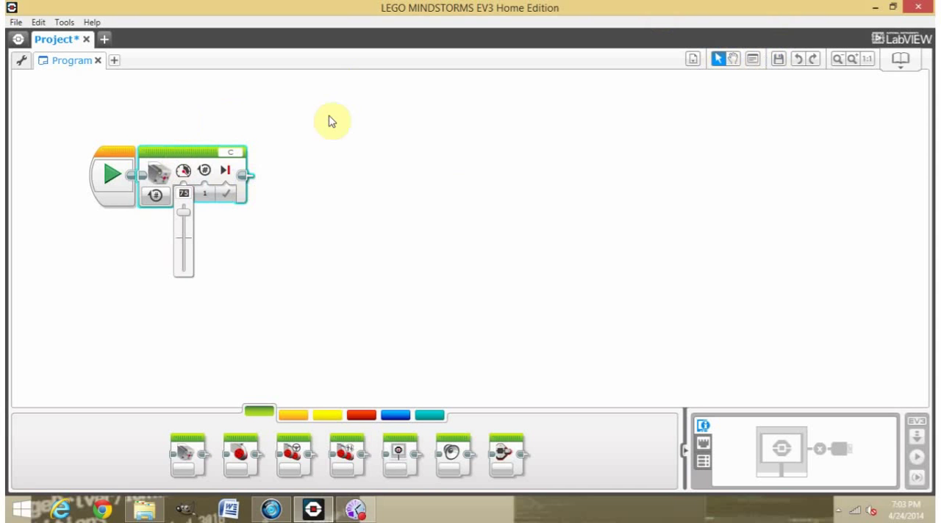
pyautogui.moveTo(309, 198)
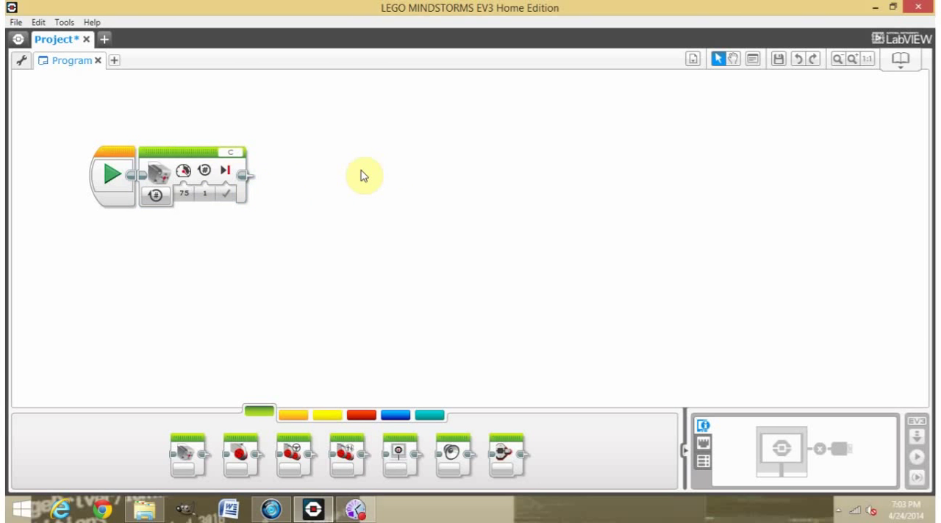
pyautogui.moveTo(591, 69)
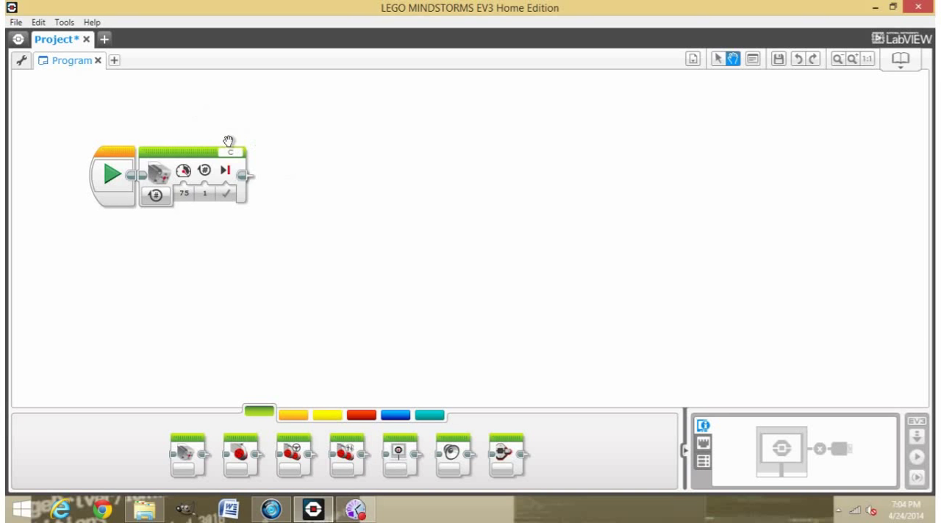
pyautogui.moveTo(235, 108)
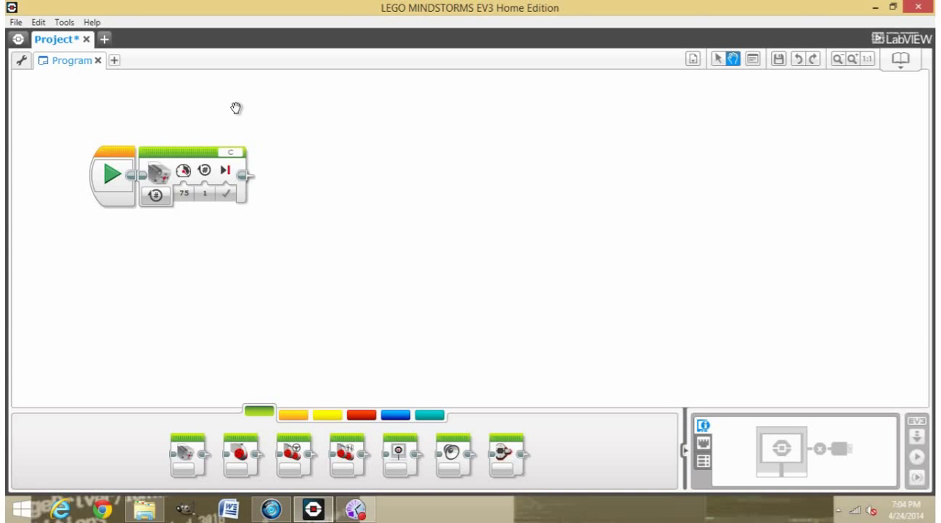
pyautogui.moveTo(226, 155)
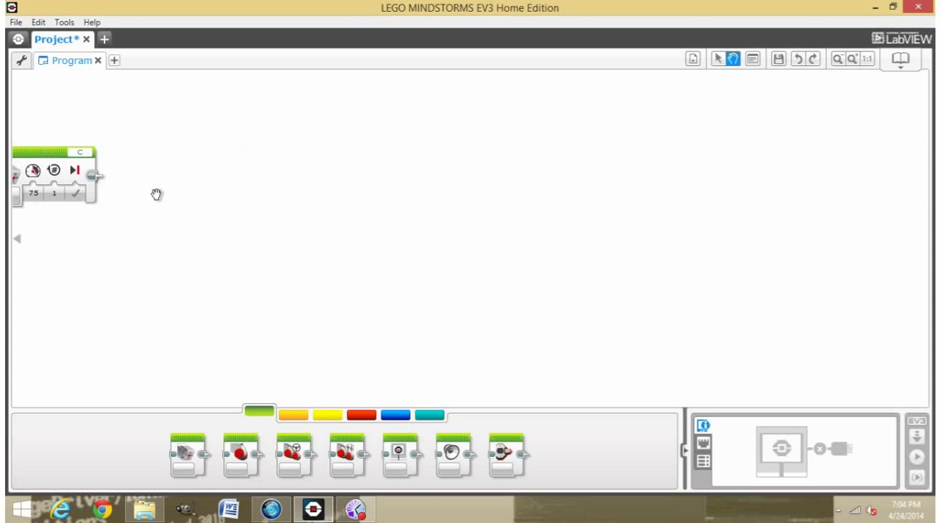
pyautogui.click(755, 60)
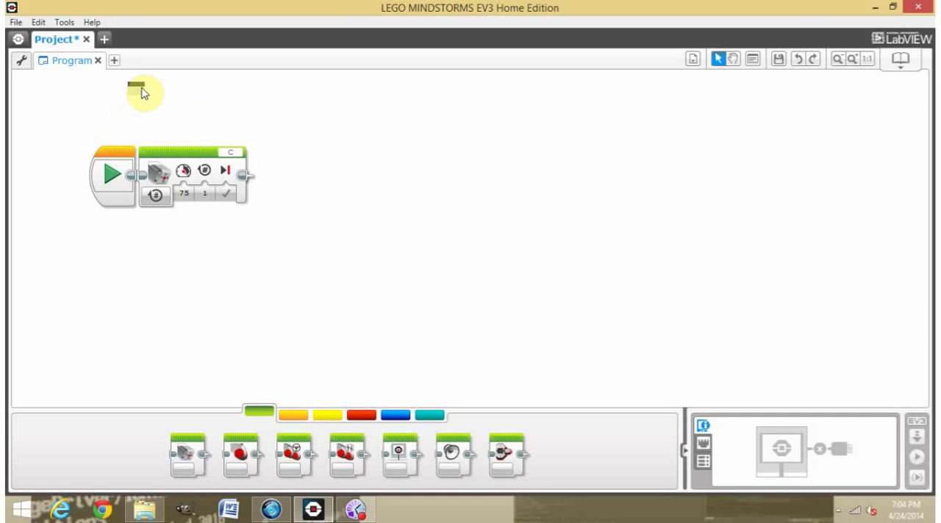
# Step: Place a comment box above the motor block and widen it for a description
pyautogui.moveTo(135, 86); pyautogui.dragTo(196, 119)
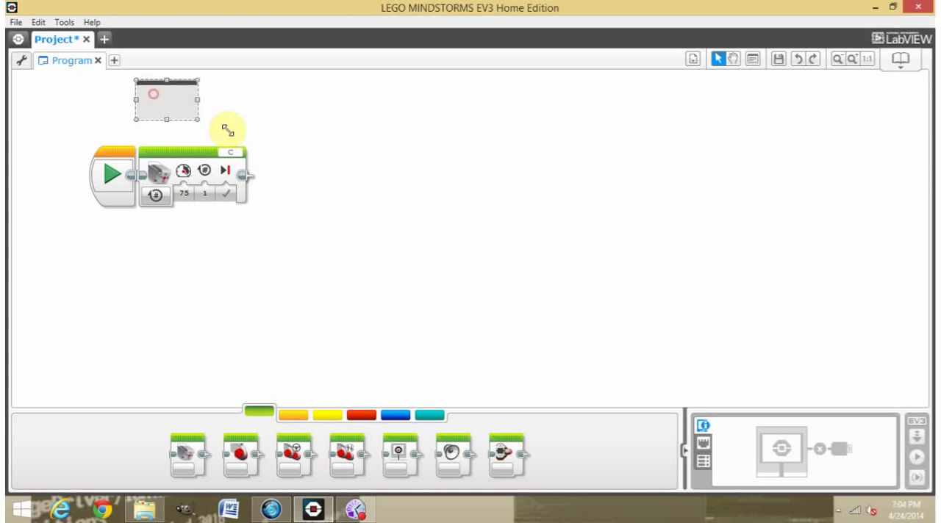
pyautogui.moveTo(198, 119); pyautogui.dragTo(244, 139)
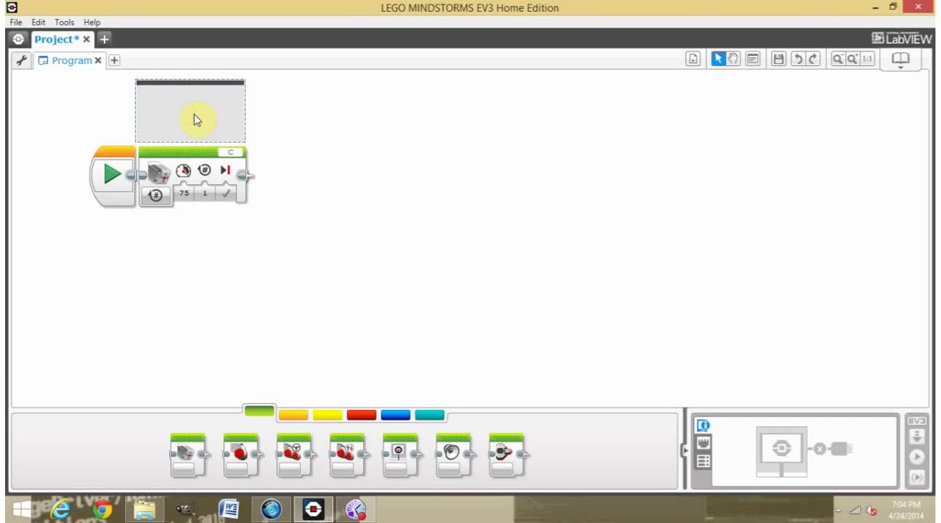
pyautogui.click(189, 110)
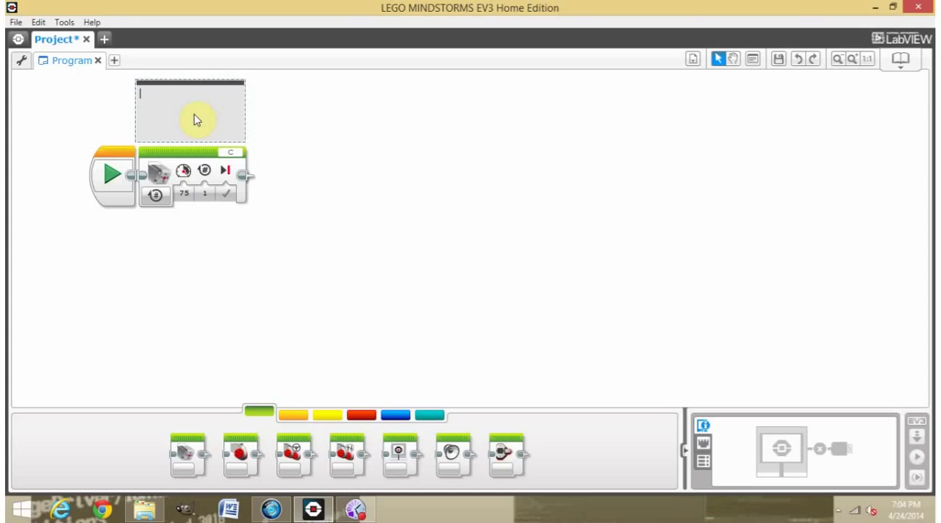
pyautogui.moveTo(397, 123)
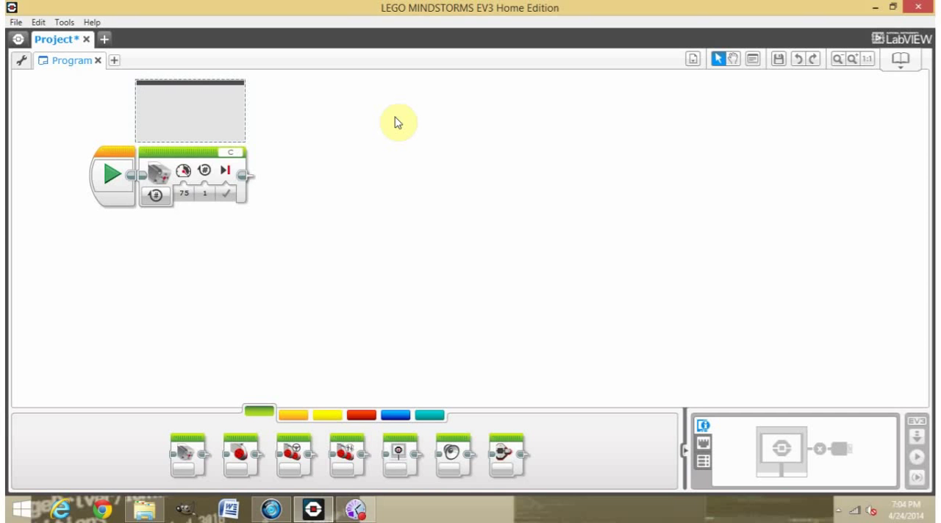
# Step: Write 'This turns a motor at speed 75 for 1 rotation' in the comment
pyautogui.write('This')
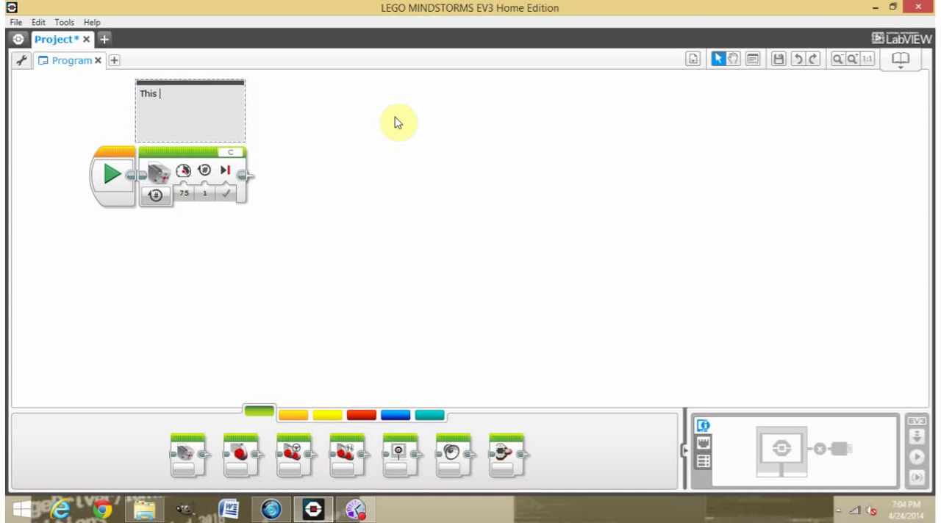
pyautogui.write('turns a mo')
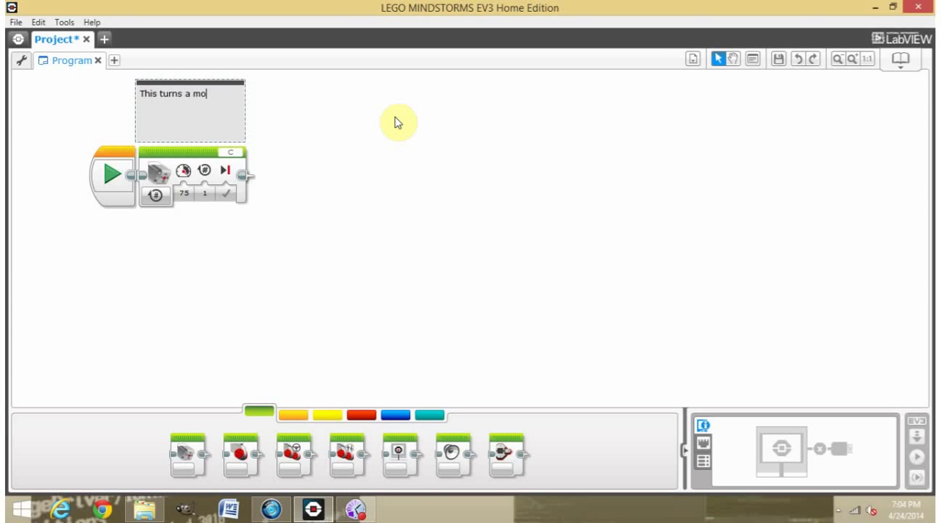
pyautogui.write('tor')
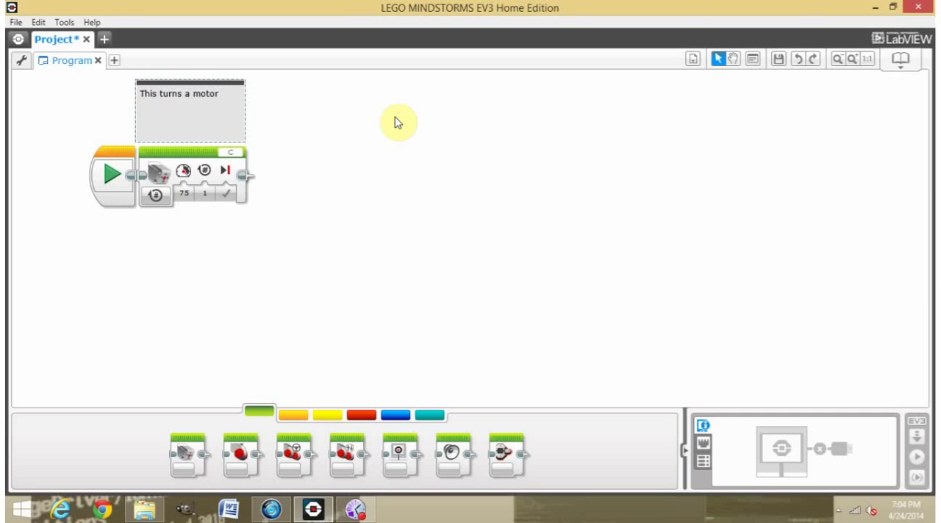
pyautogui.write('at')
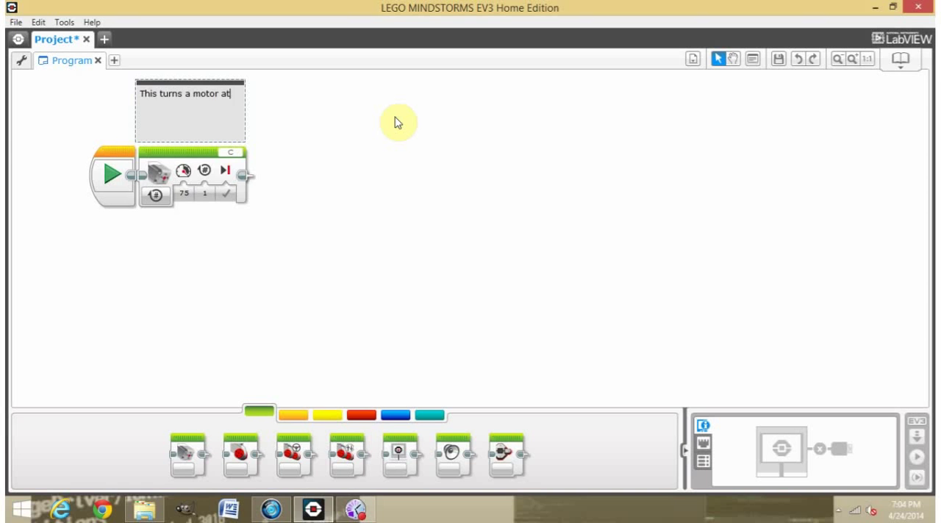
pyautogui.write('speed')
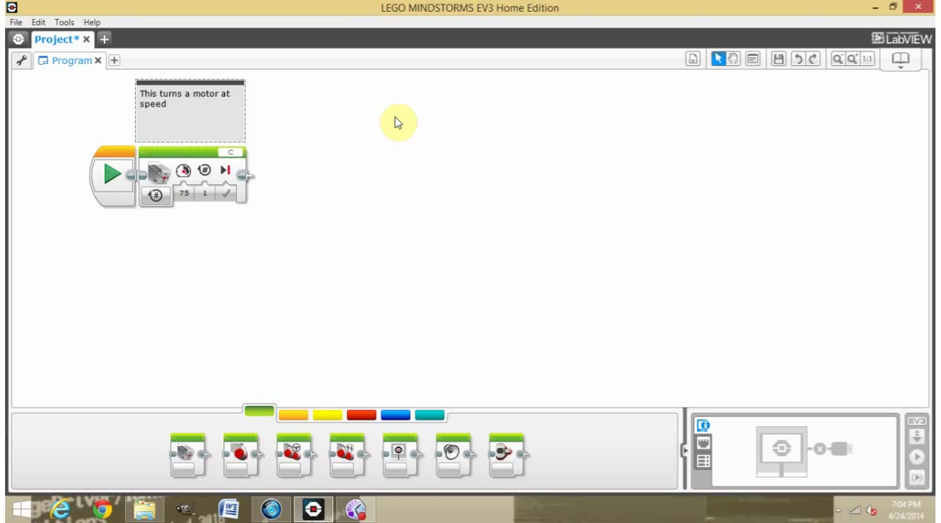
pyautogui.write('75 fo')
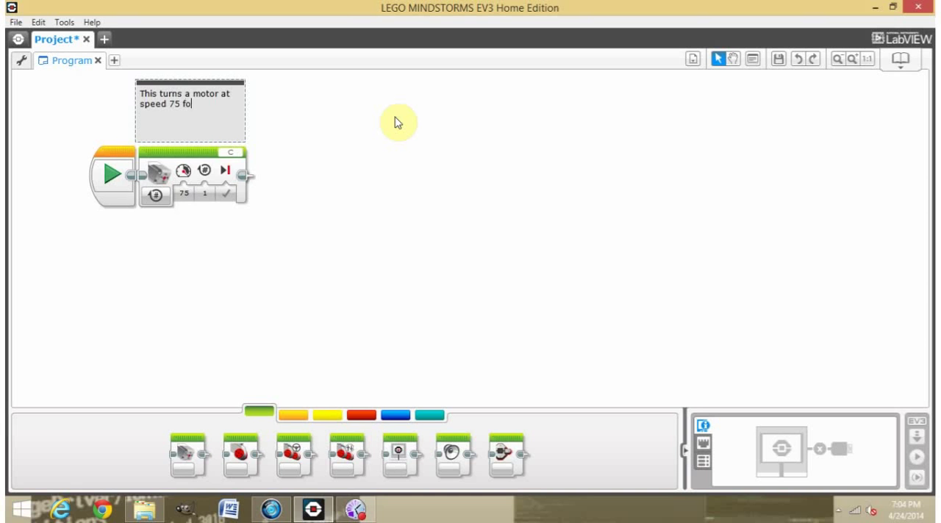
pyautogui.write('r 1')
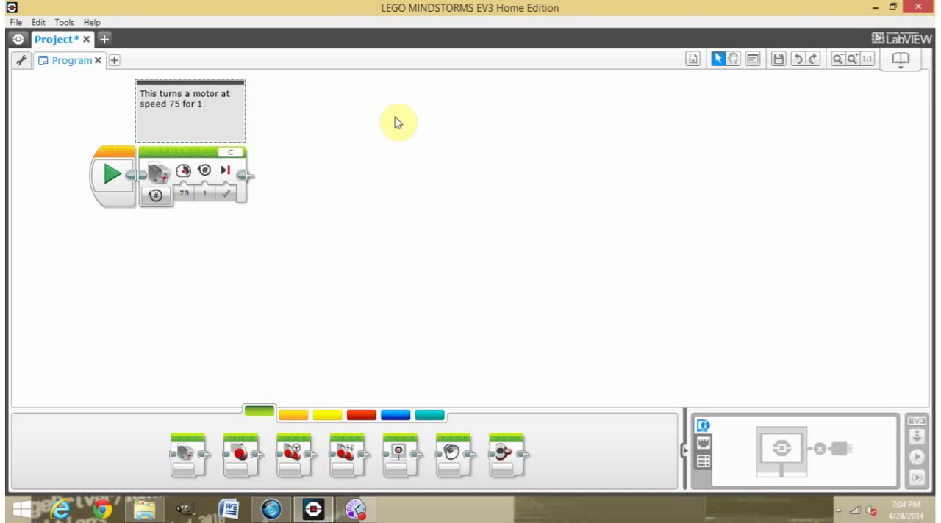
pyautogui.write('rota')
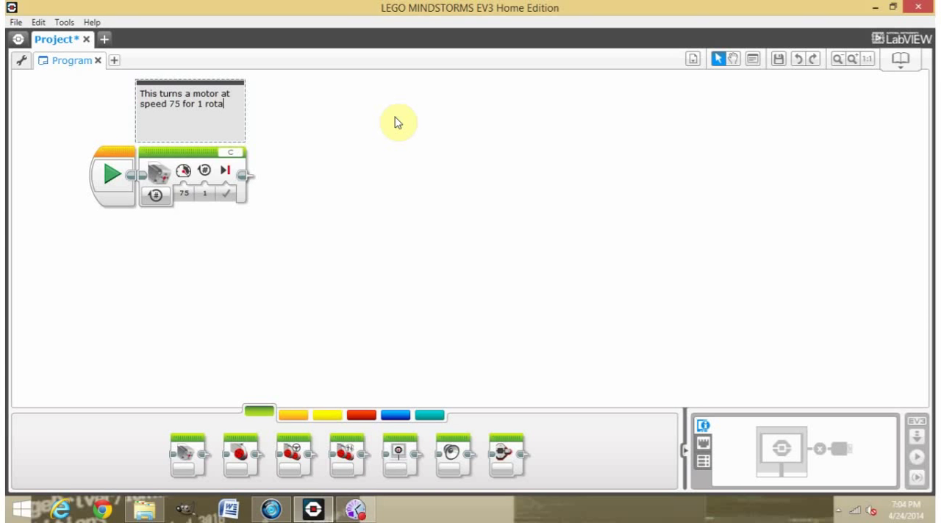
pyautogui.write('tion.')
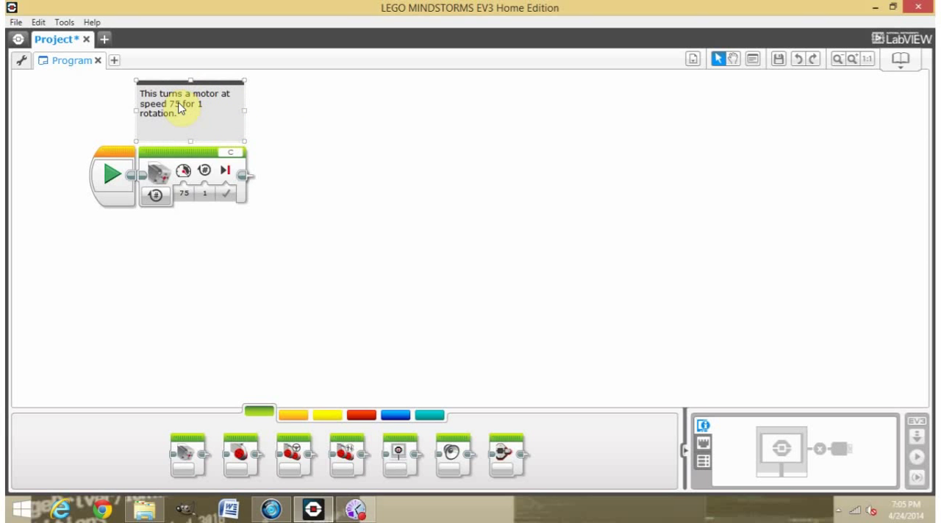
pyautogui.moveTo(320, 133)
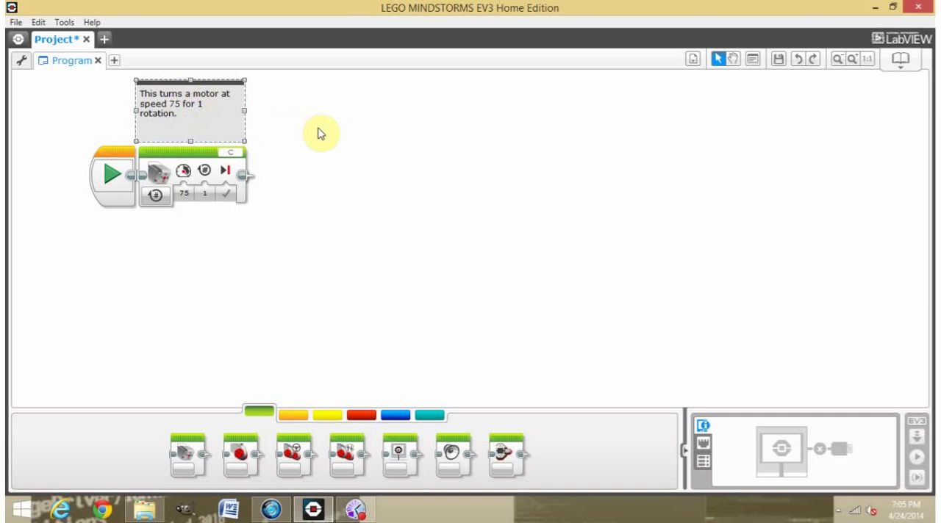
pyautogui.moveTo(477, 235)
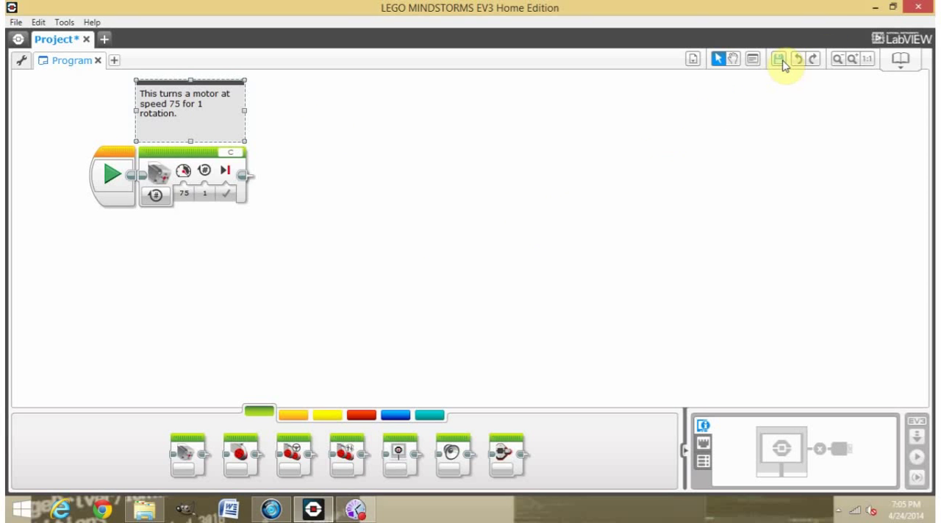
# Step: Reset the program zoom and show the Document Your Work content editor
pyautogui.click(841, 59)
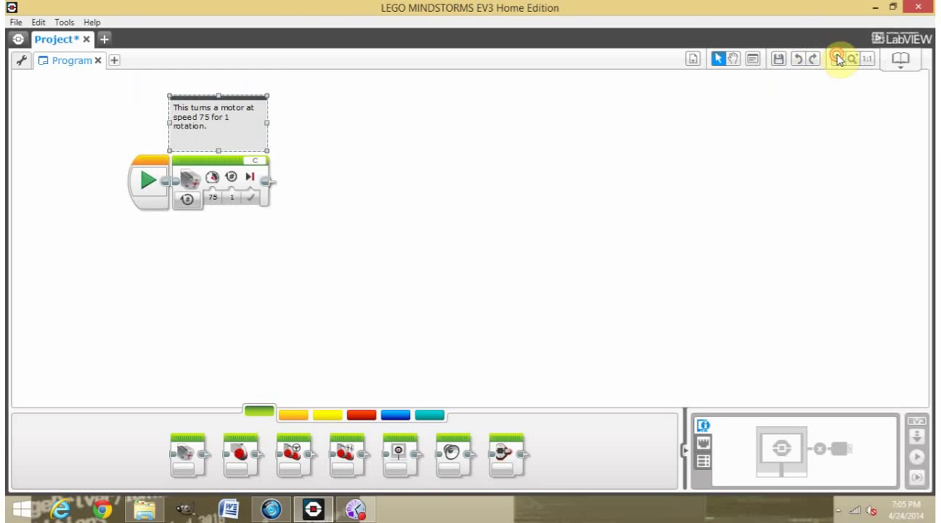
pyautogui.click(852, 60)
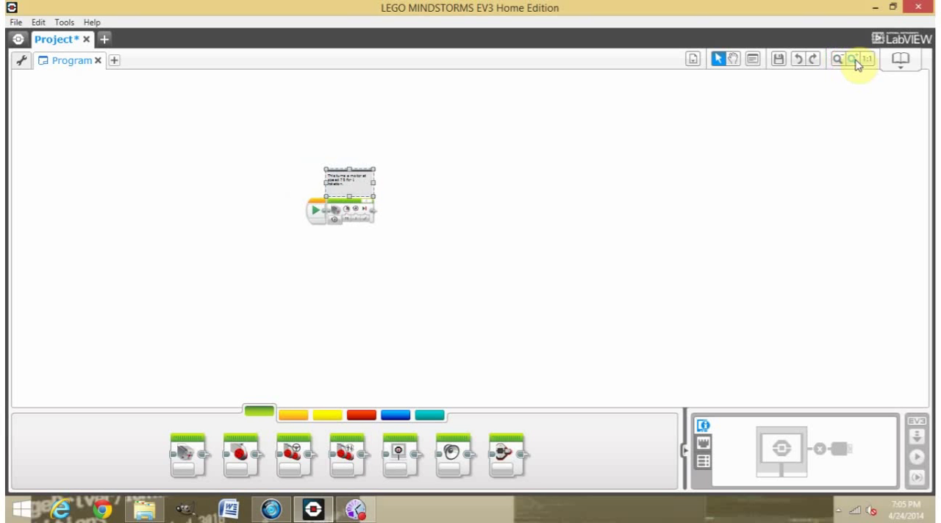
pyautogui.click(852, 60)
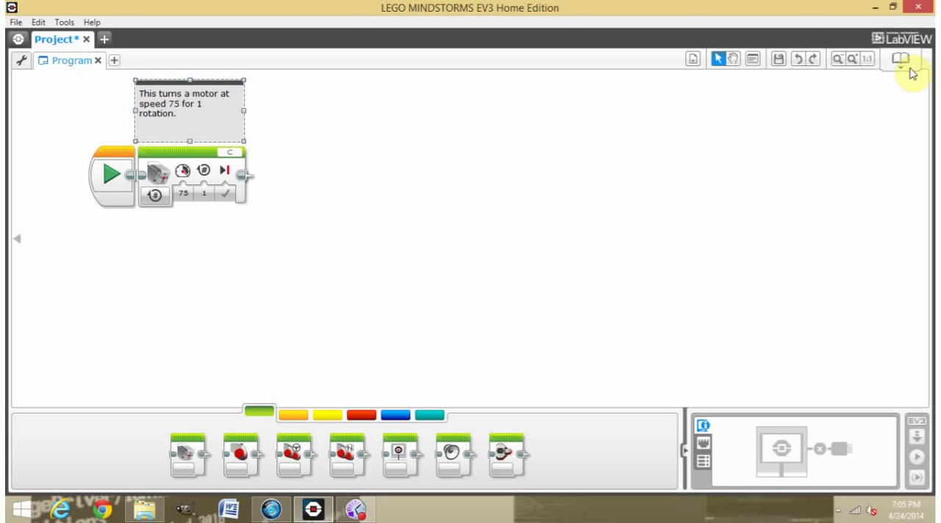
pyautogui.click(900, 59)
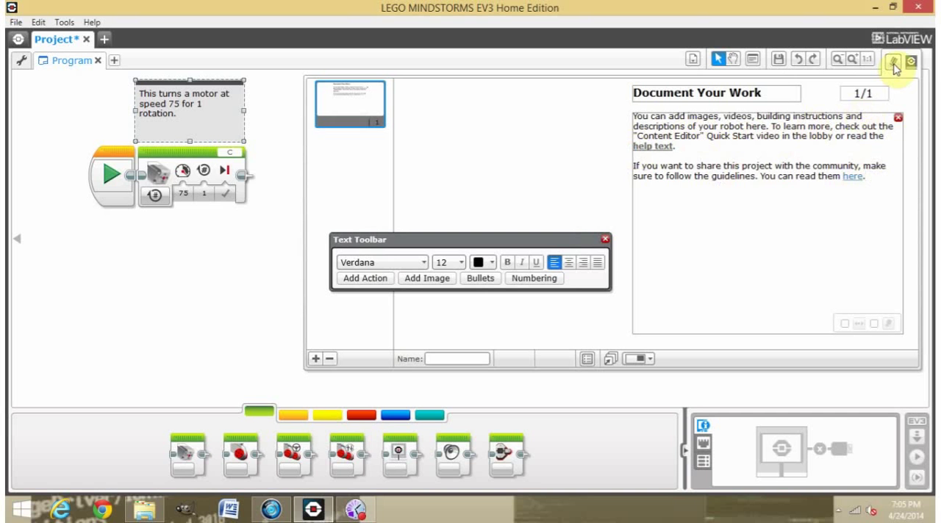
# Step: Hide the Document Your Work content editor again
pyautogui.click(896, 62)
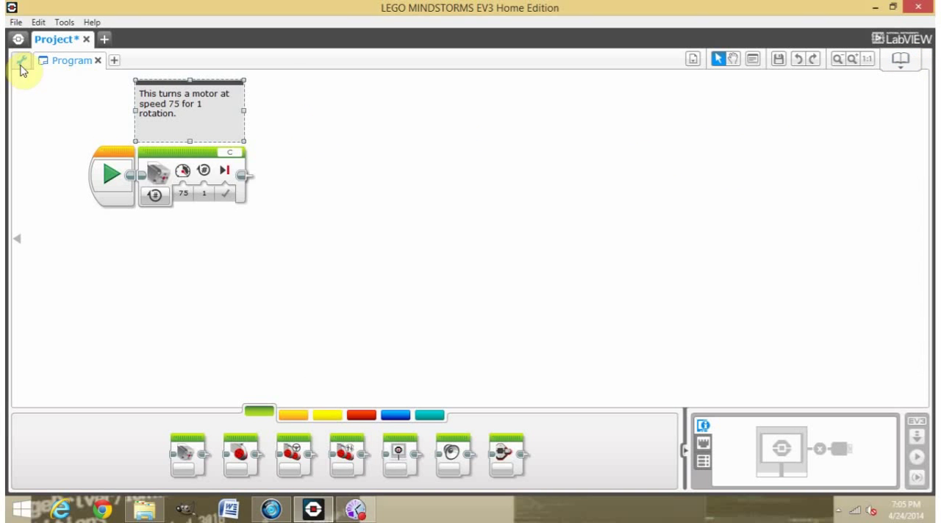
# Step: On the project properties page, set the project title to 'Hello world'
pyautogui.click(21, 61)
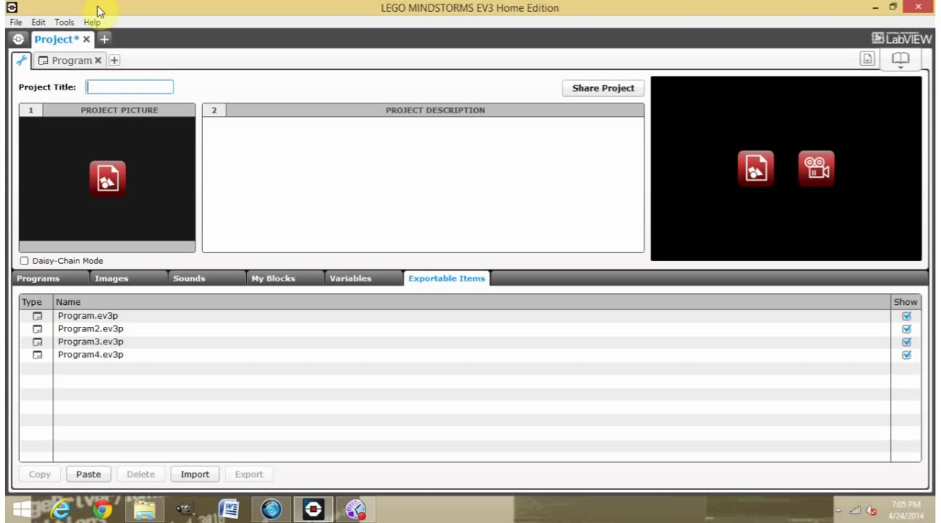
pyautogui.write(')')
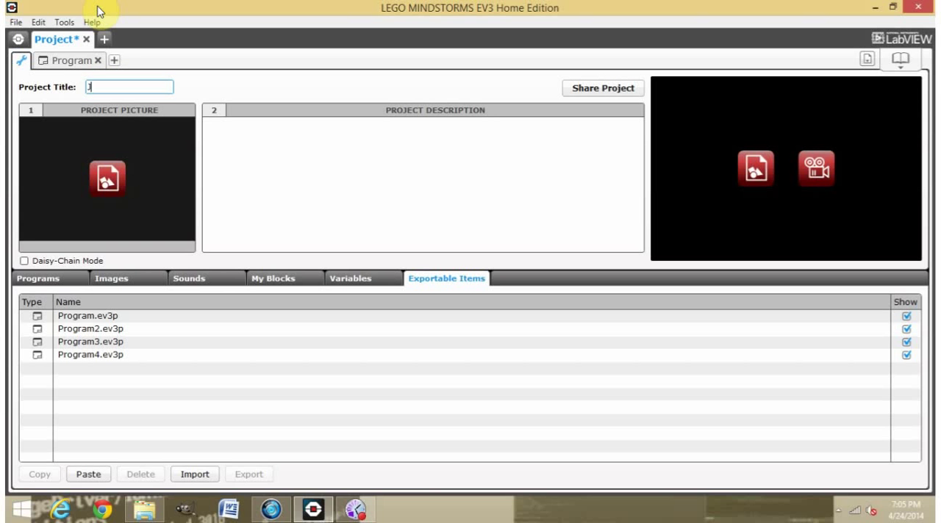
pyautogui.write('Hello')
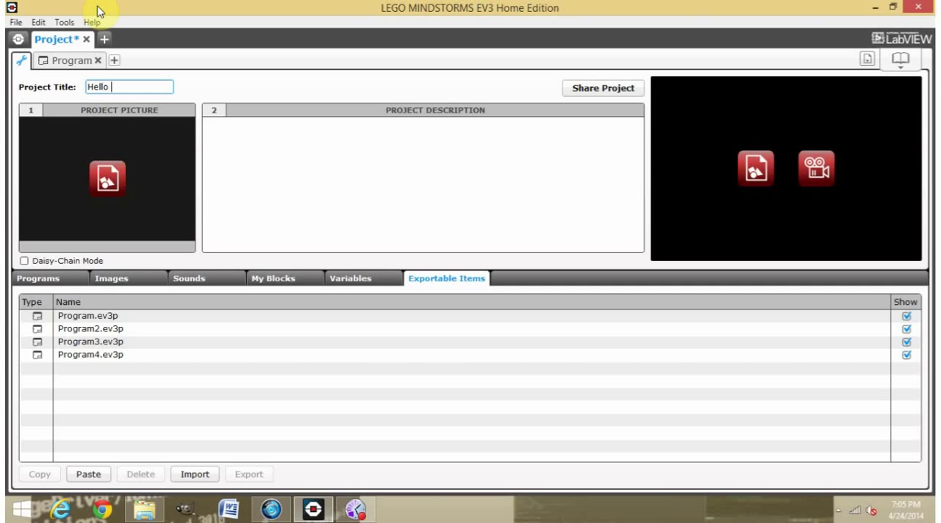
pyautogui.write('world')
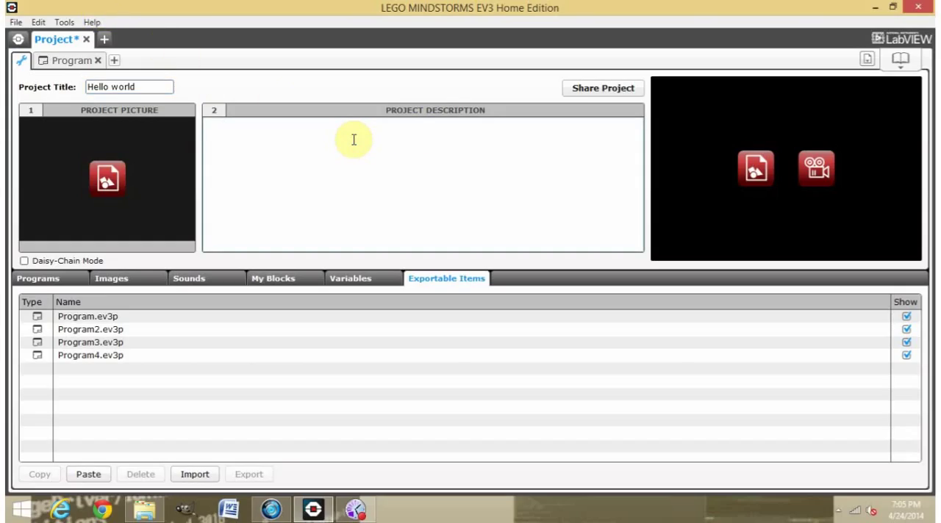
# Step: Set the project description to 'This is a project.'
pyautogui.write('This i')
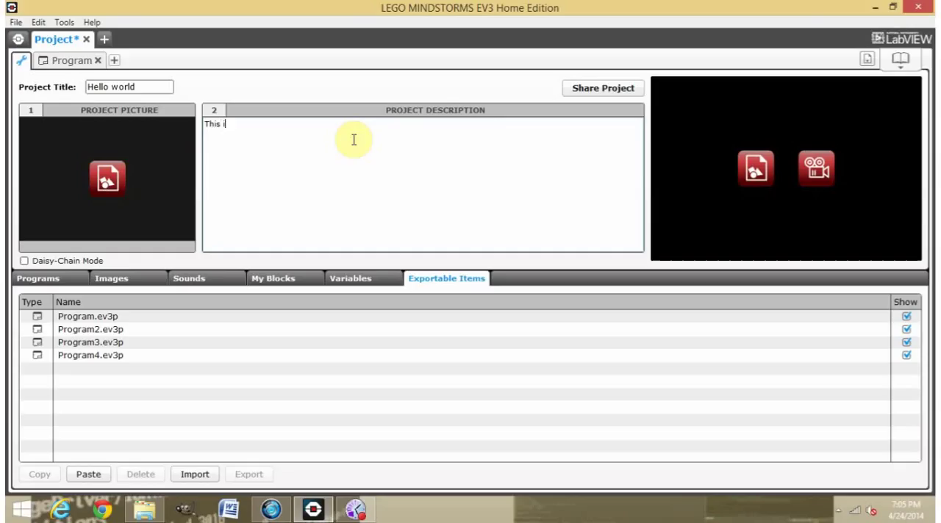
pyautogui.write('s a pro')
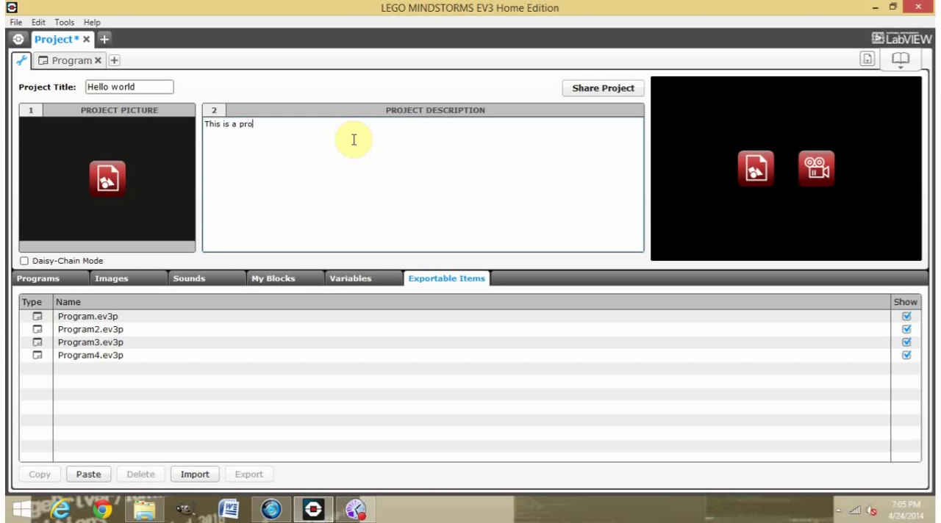
pyautogui.write('ject.')
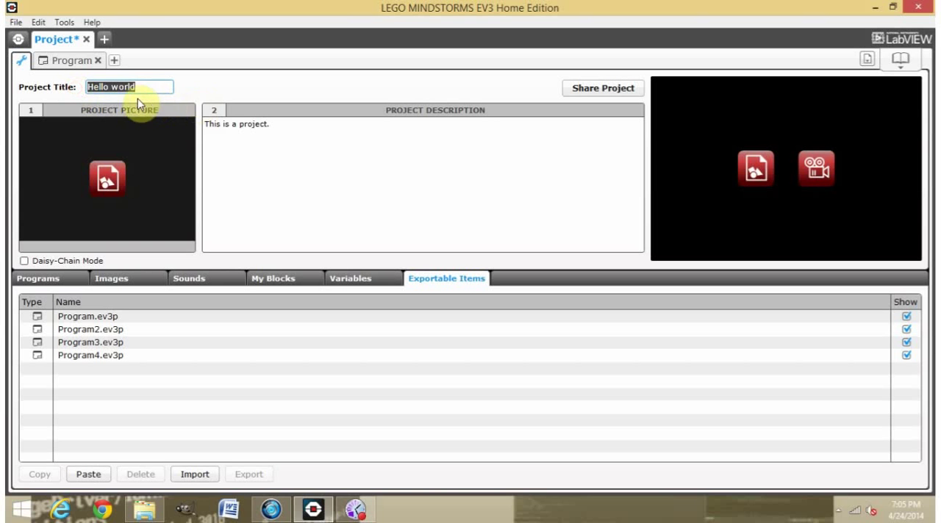
pyautogui.click(272, 123)
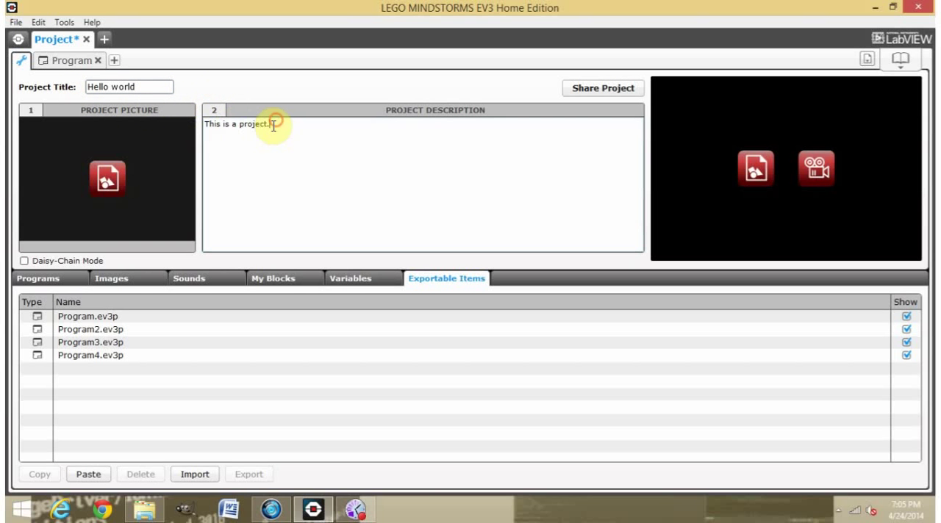
pyautogui.moveTo(330, 116)
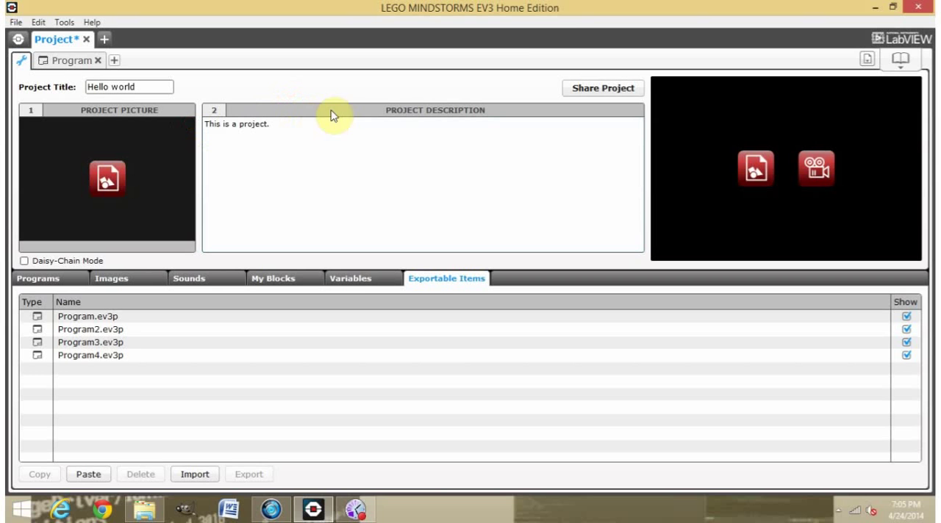
pyautogui.moveTo(614, 97)
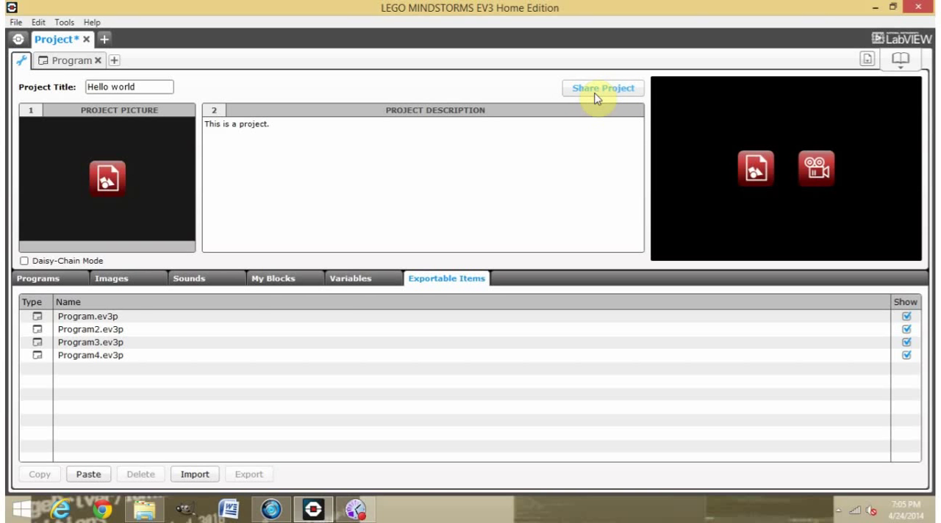
pyautogui.moveTo(443, 312)
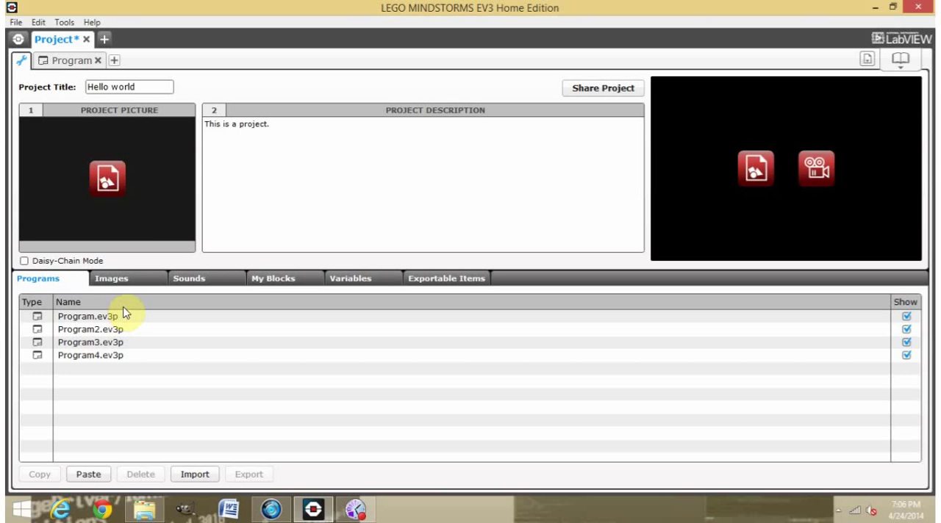
pyautogui.moveTo(747, 170)
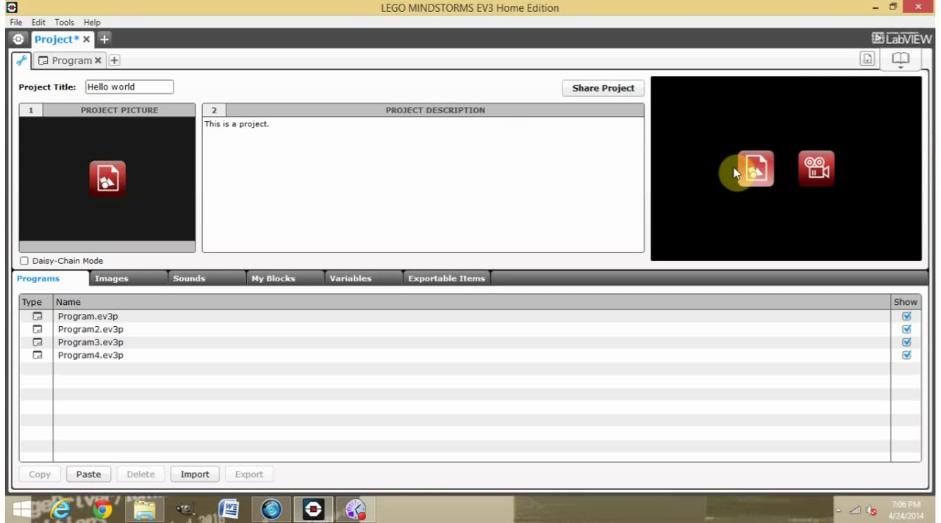
pyautogui.moveTo(845, 160)
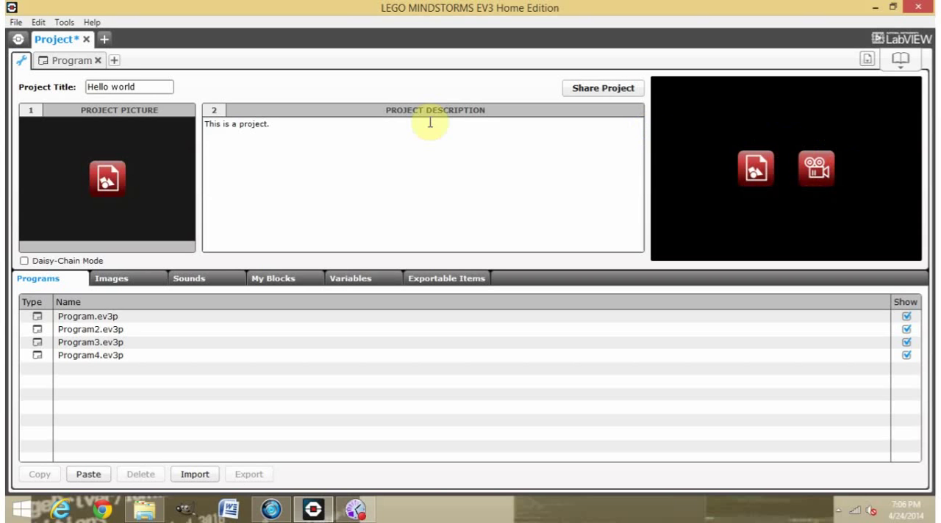
# Step: Return from the project page to the commented motor program
pyautogui.click(70, 61)
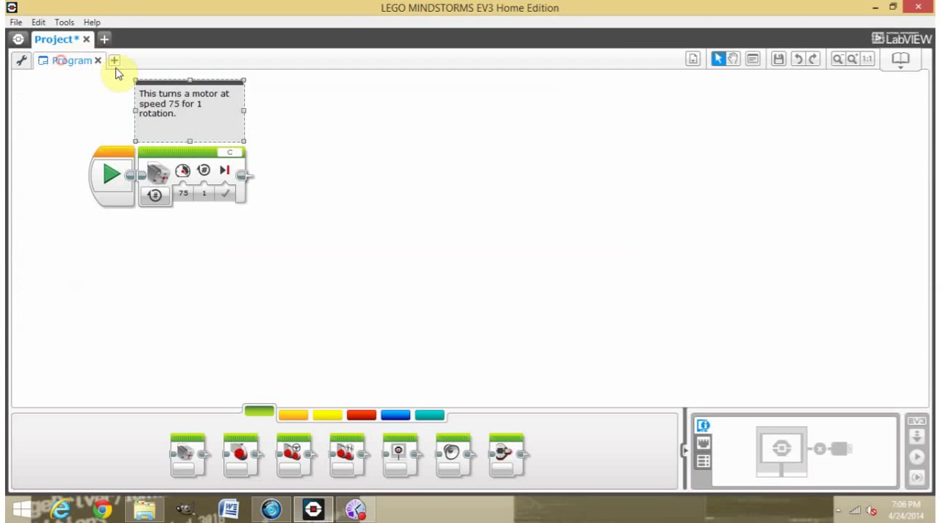
# Step: Add a new empty Program5 and view it in the project's Programs list
pyautogui.click(115, 60)
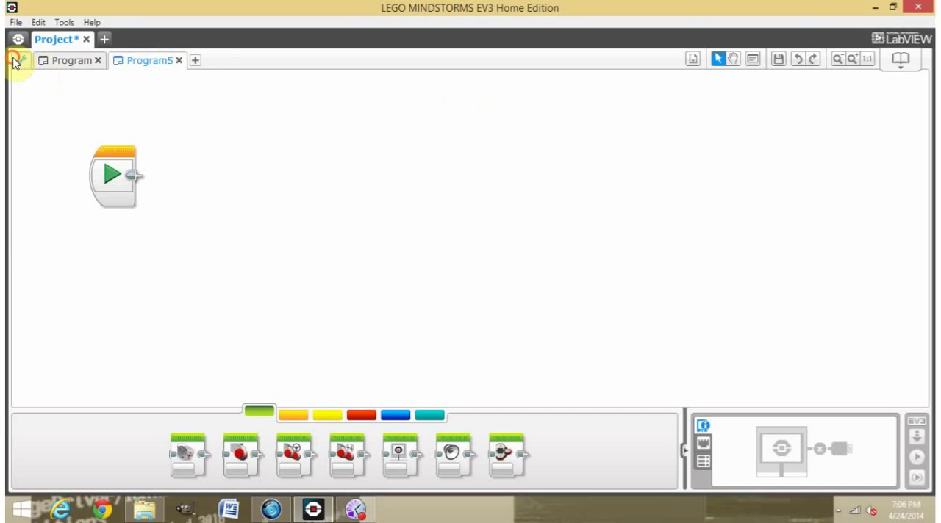
pyautogui.click(16, 60)
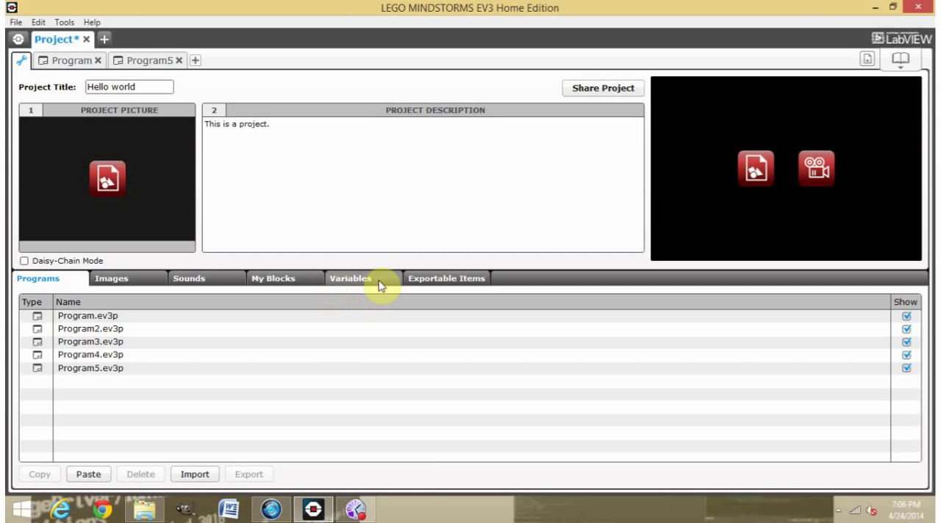
pyautogui.click(356, 508)
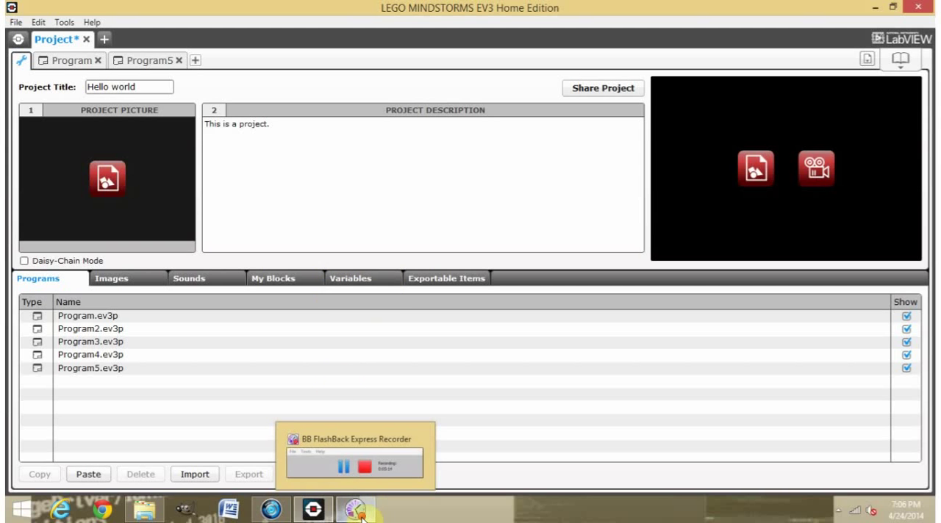